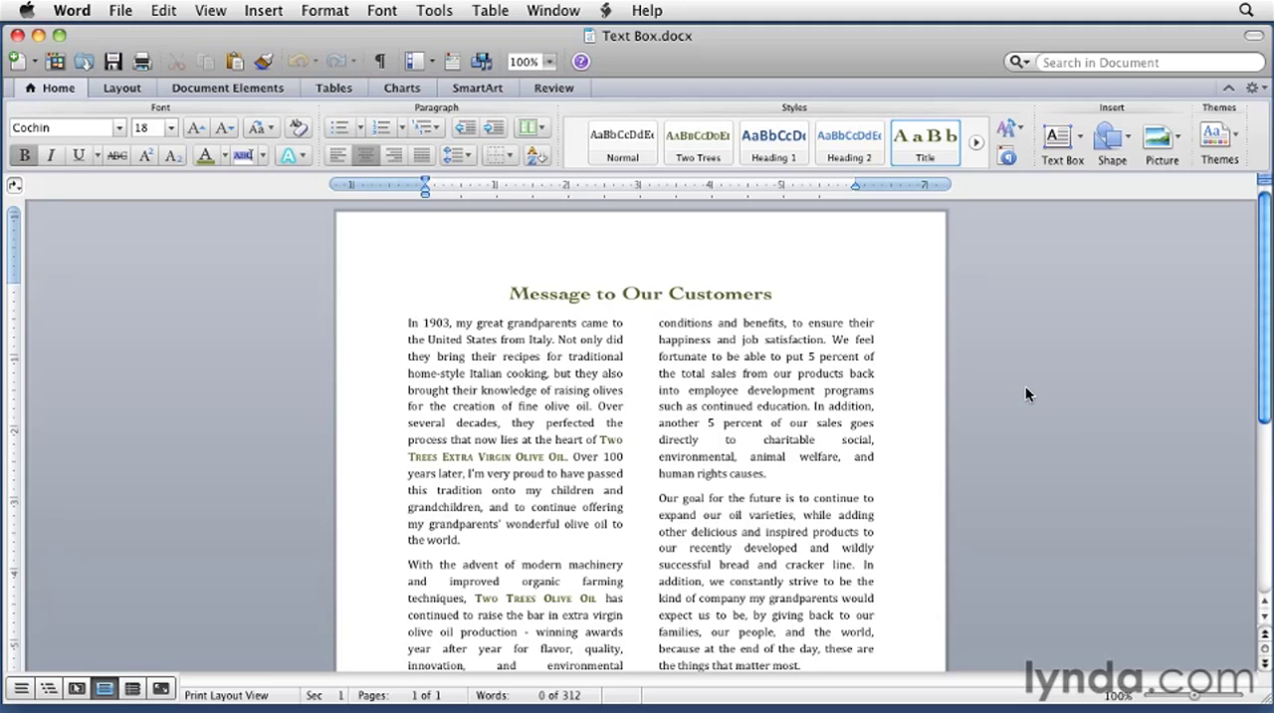
Step: Draw an empty text box about two inches square across the gap between the columns
click(508, 293)
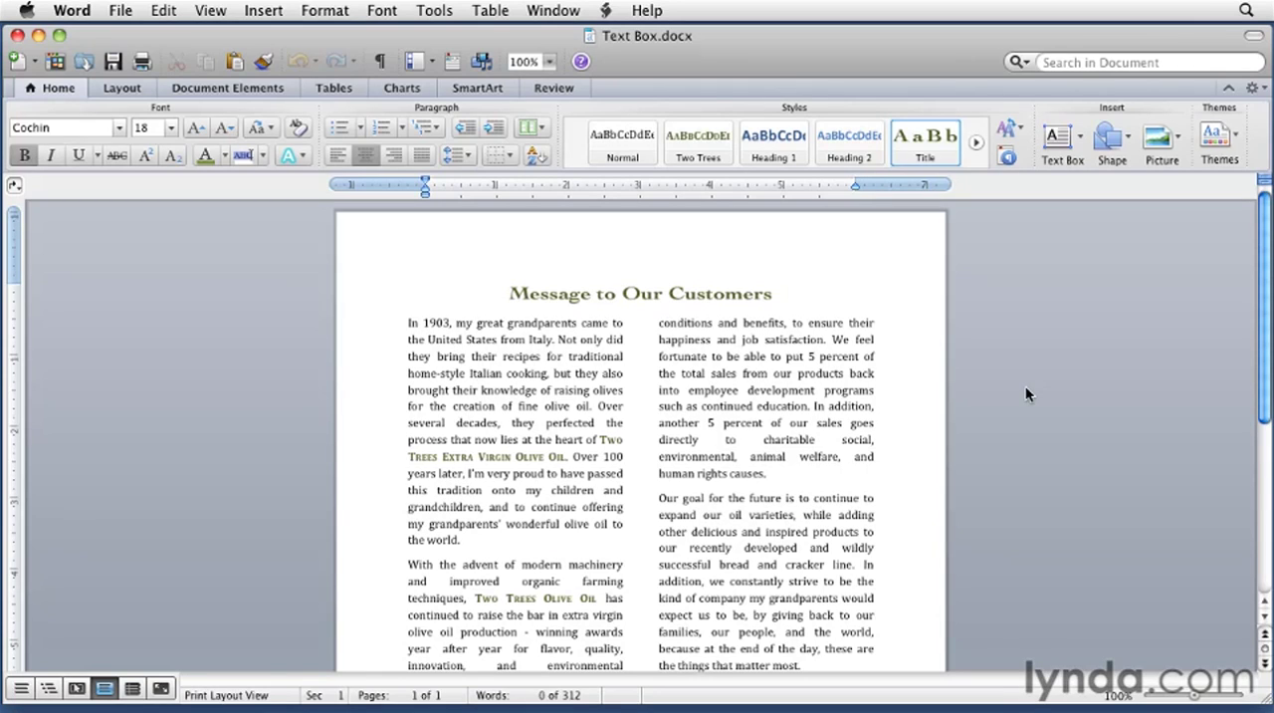
click(509, 292)
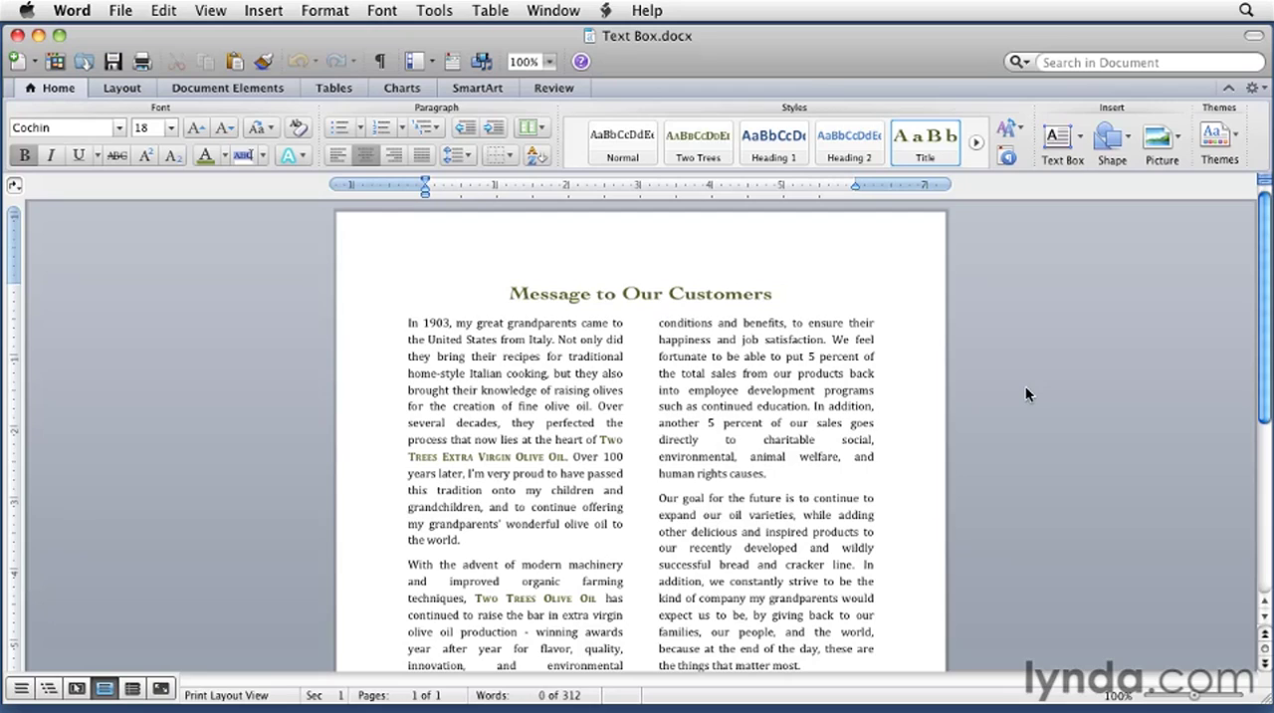
click(508, 293)
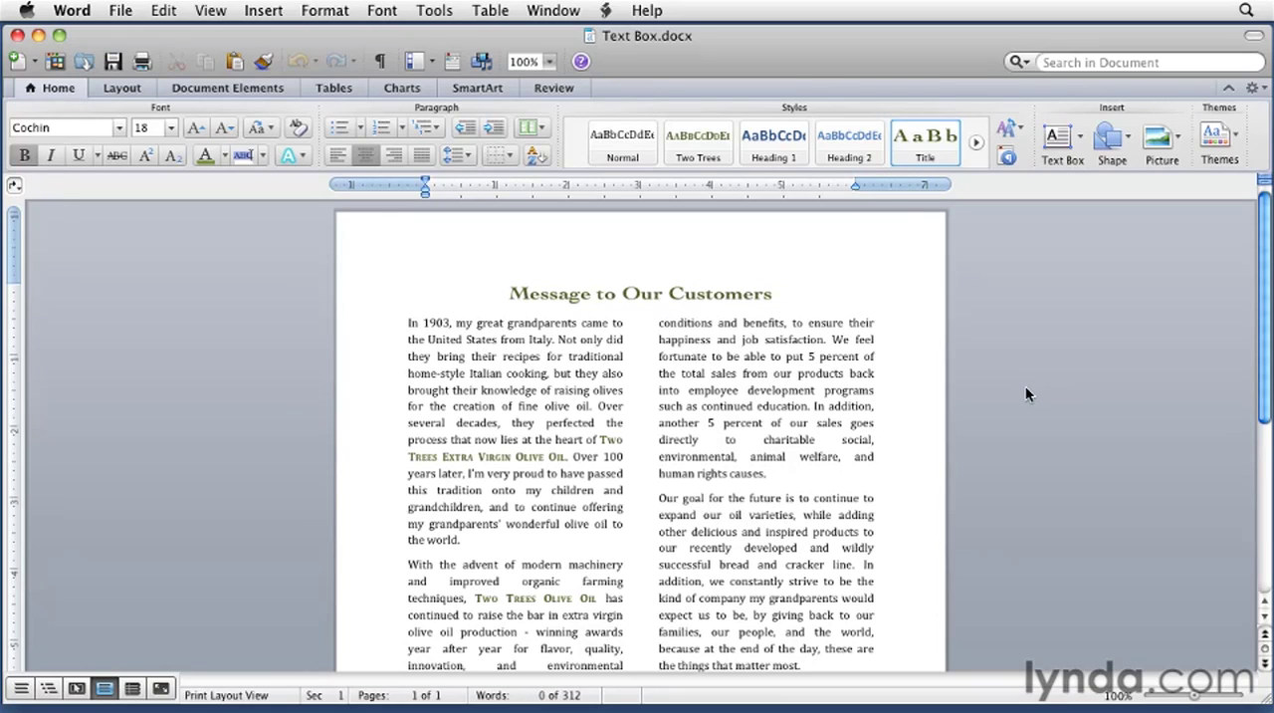
click(508, 293)
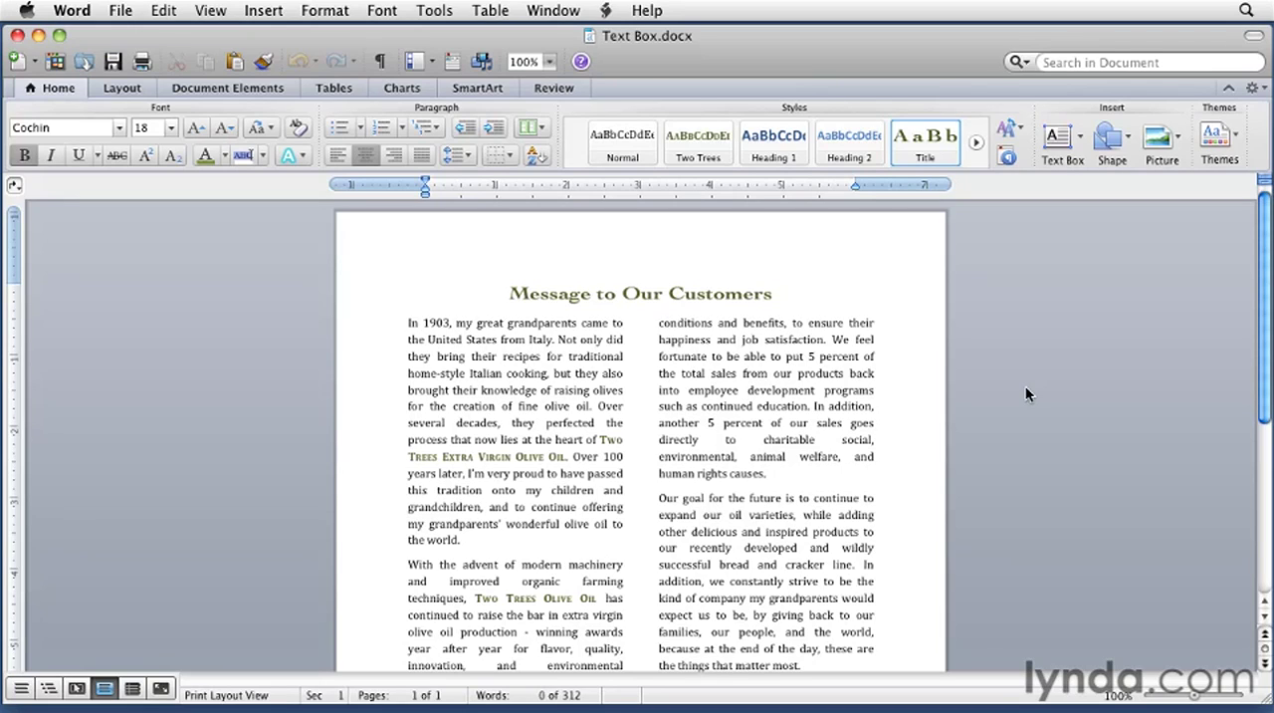
click(509, 292)
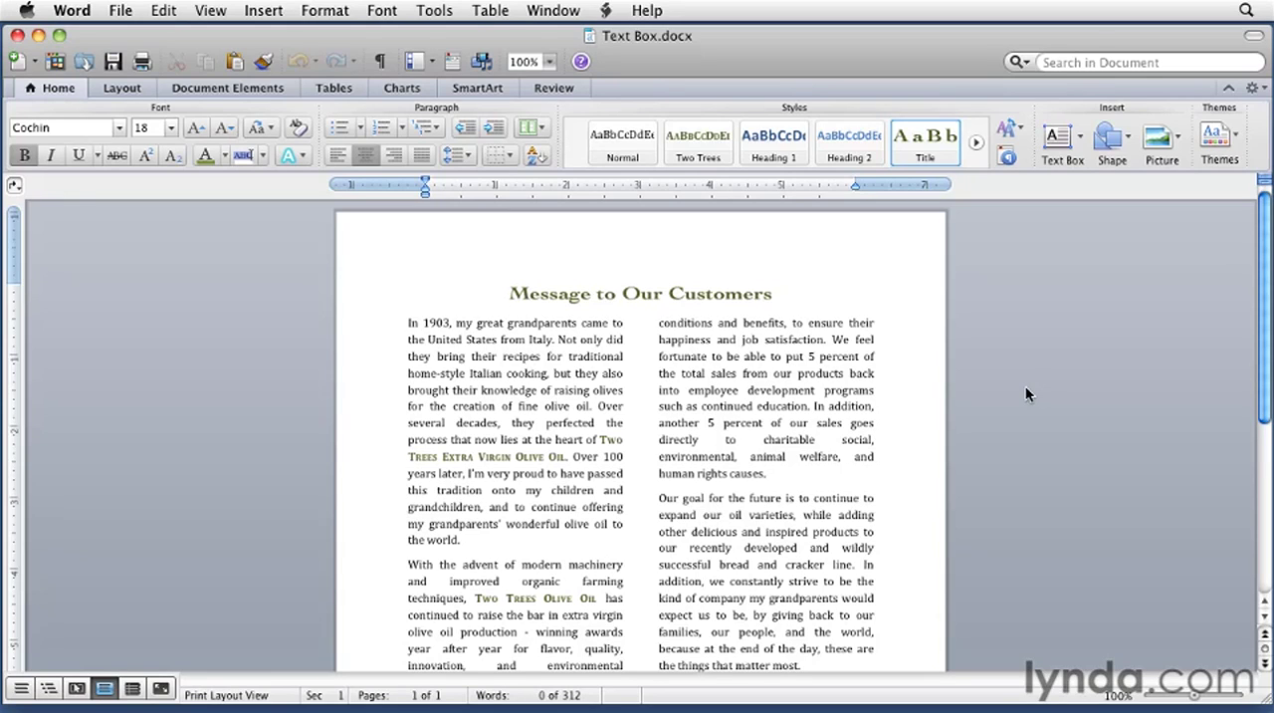
click(508, 293)
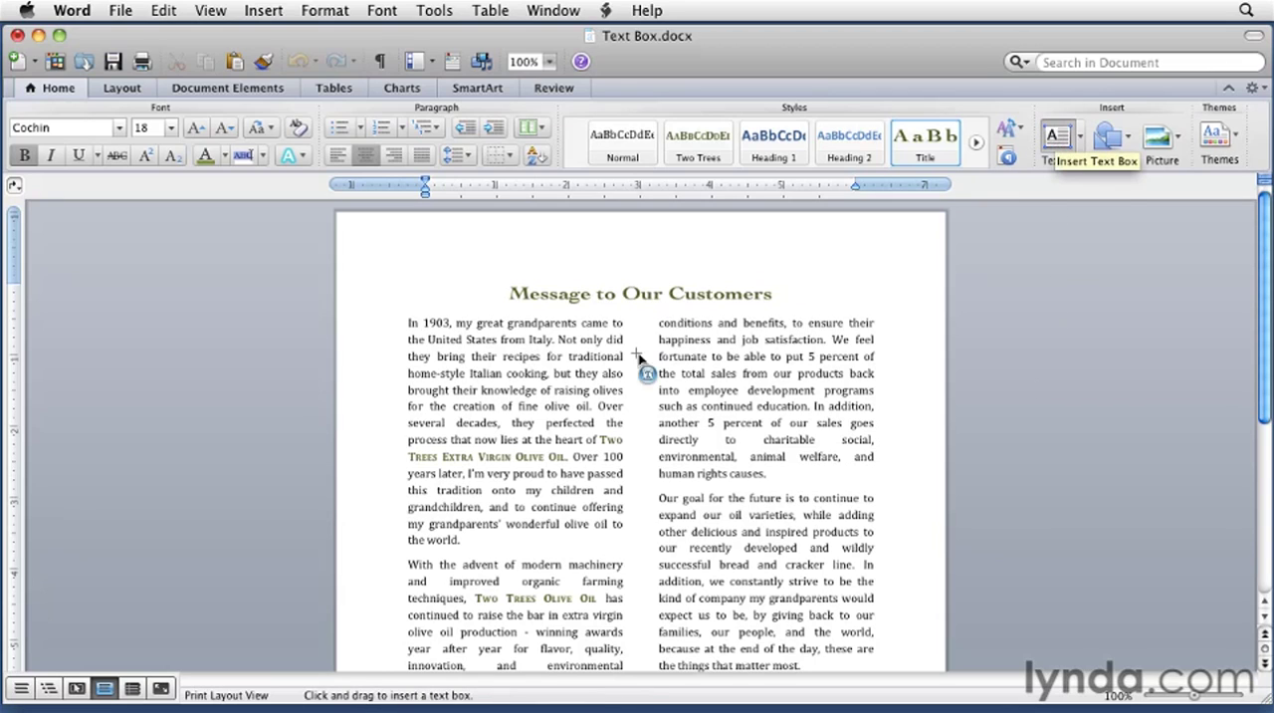
mouse_move(587, 408)
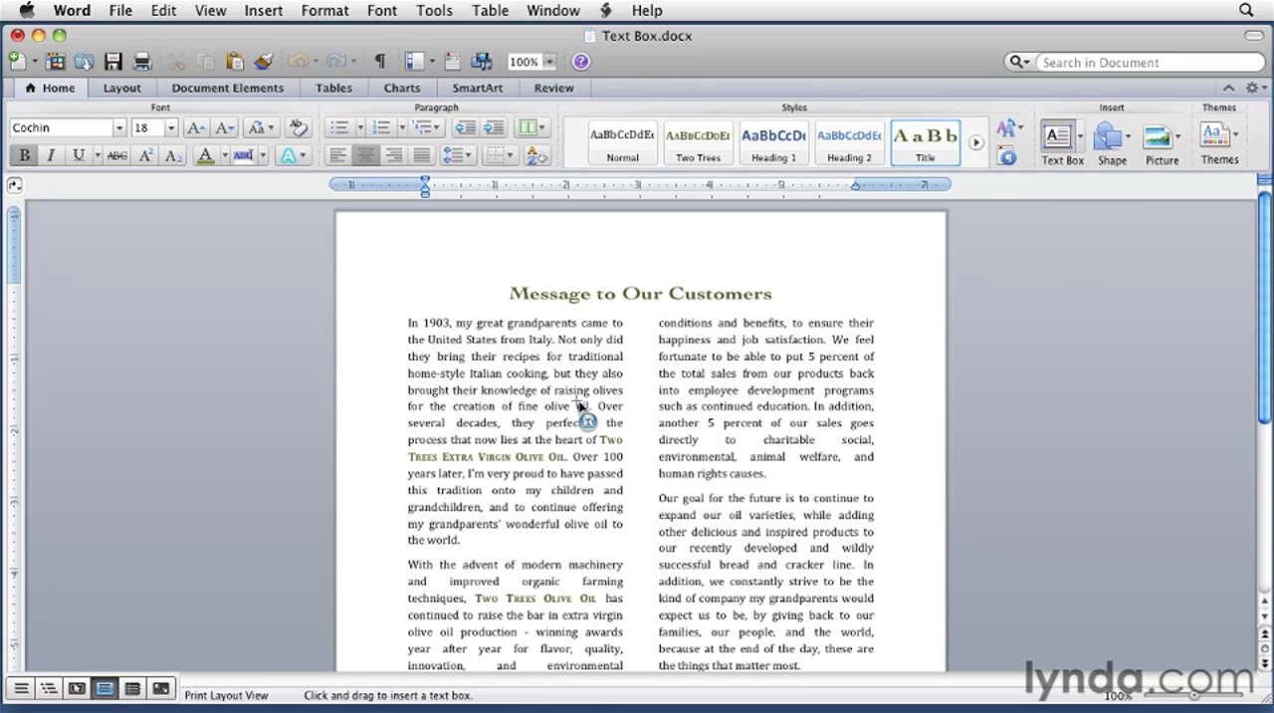
mouse_move(608, 453)
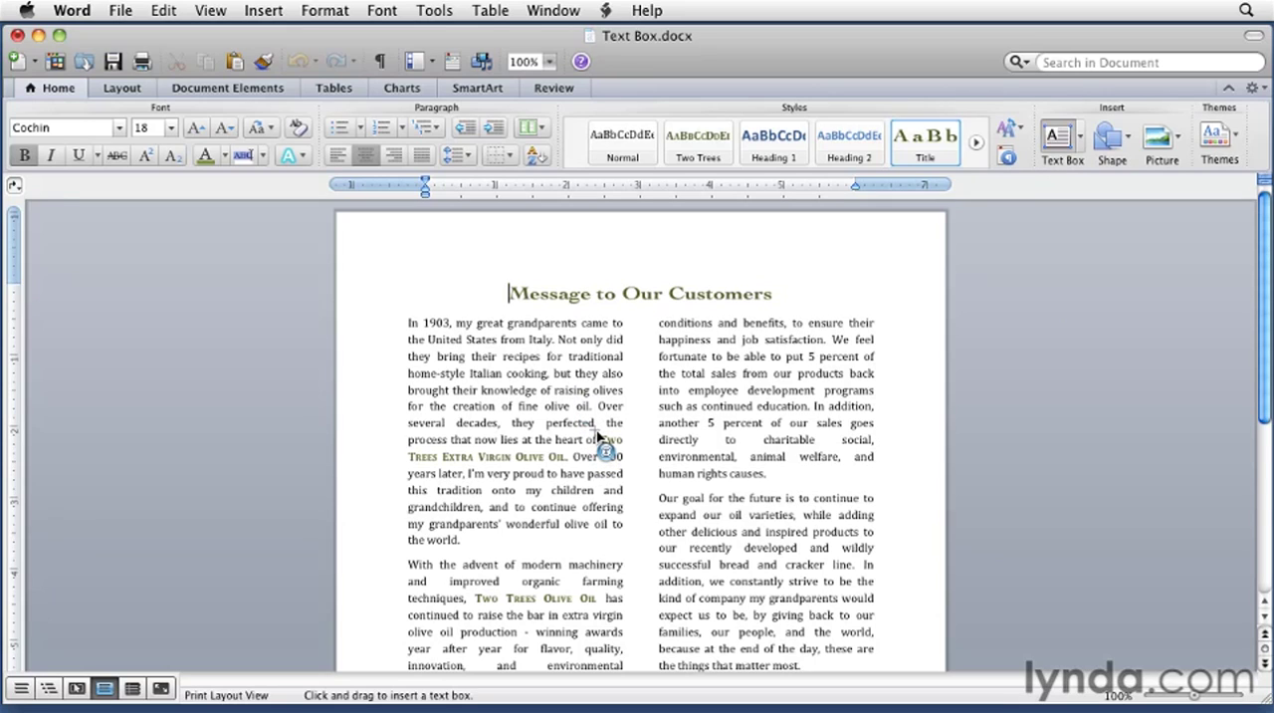
drag(597, 438, 617, 463)
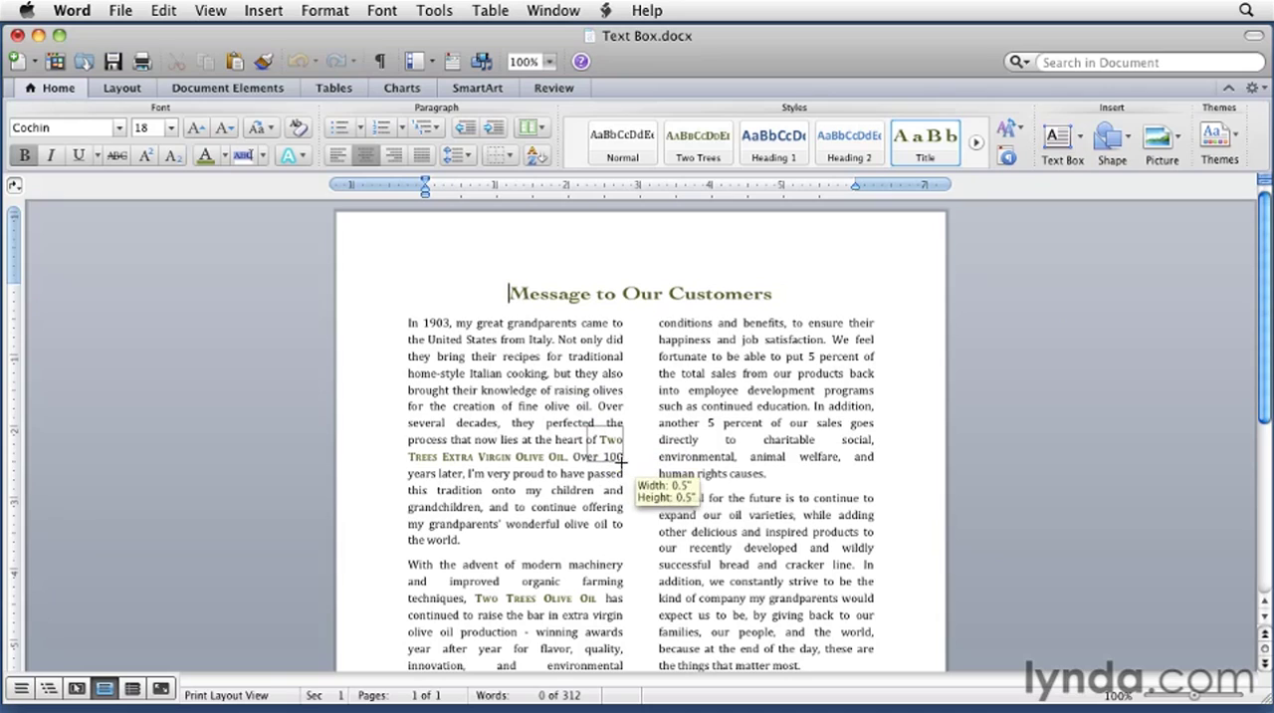
drag(624, 461, 729, 568)
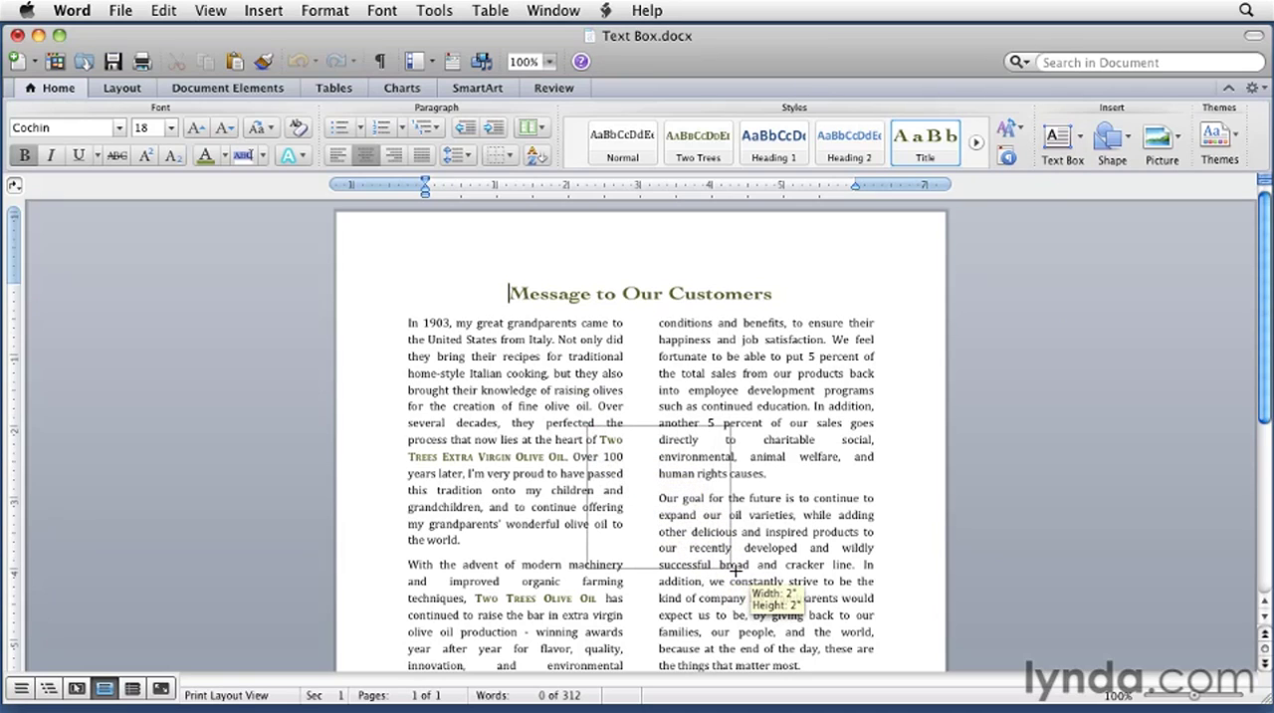
drag(732, 568, 731, 581)
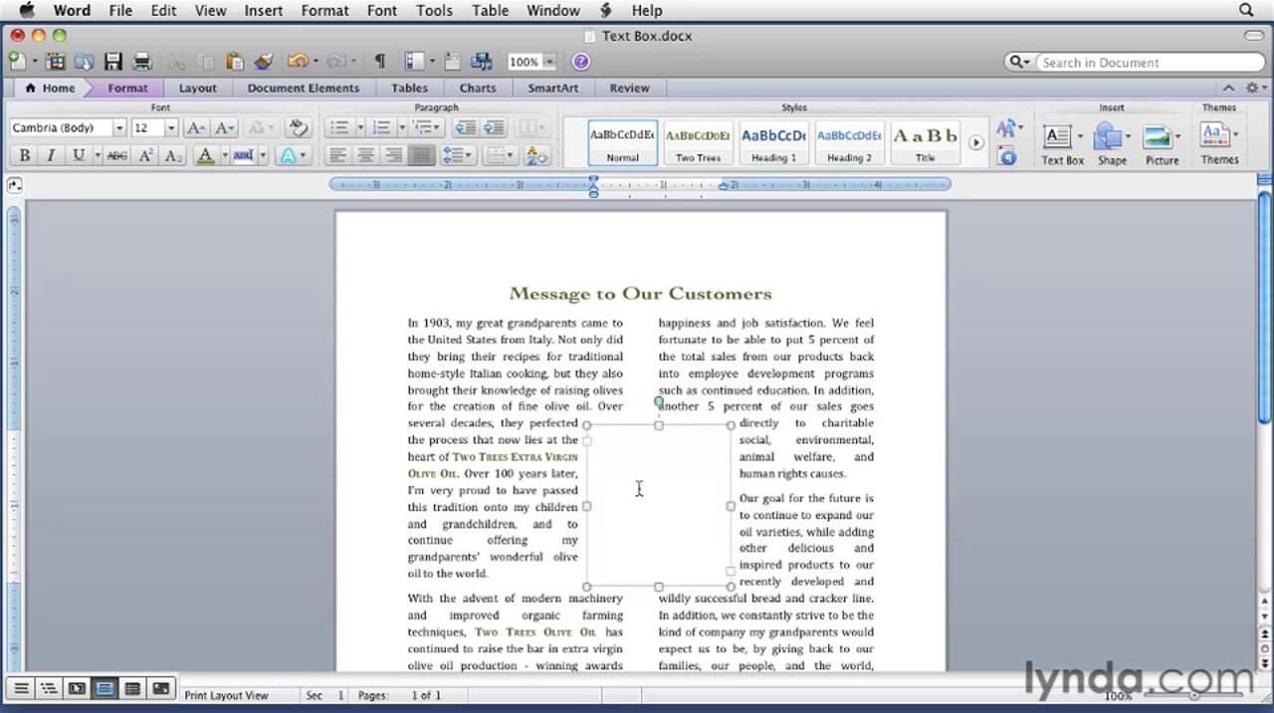
Step: Select the body sentence about giving 5 percent of sales to charitable causes
click(593, 438)
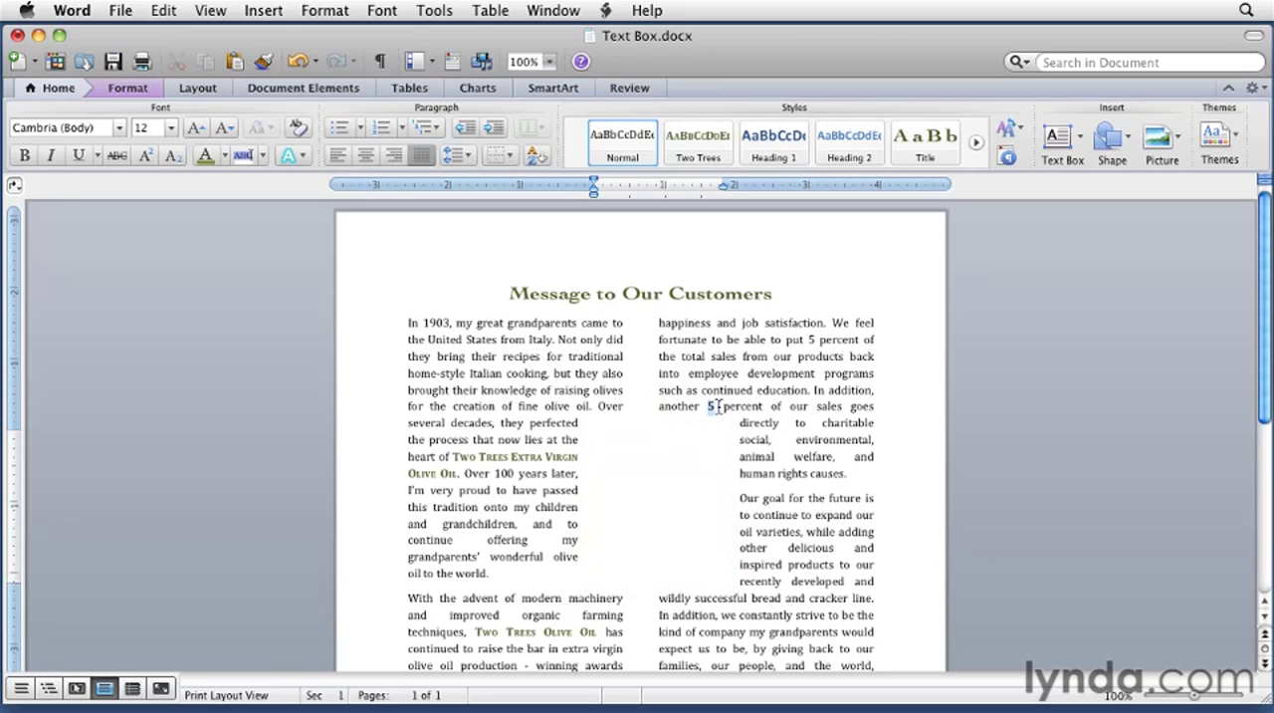
drag(709, 406, 848, 473)
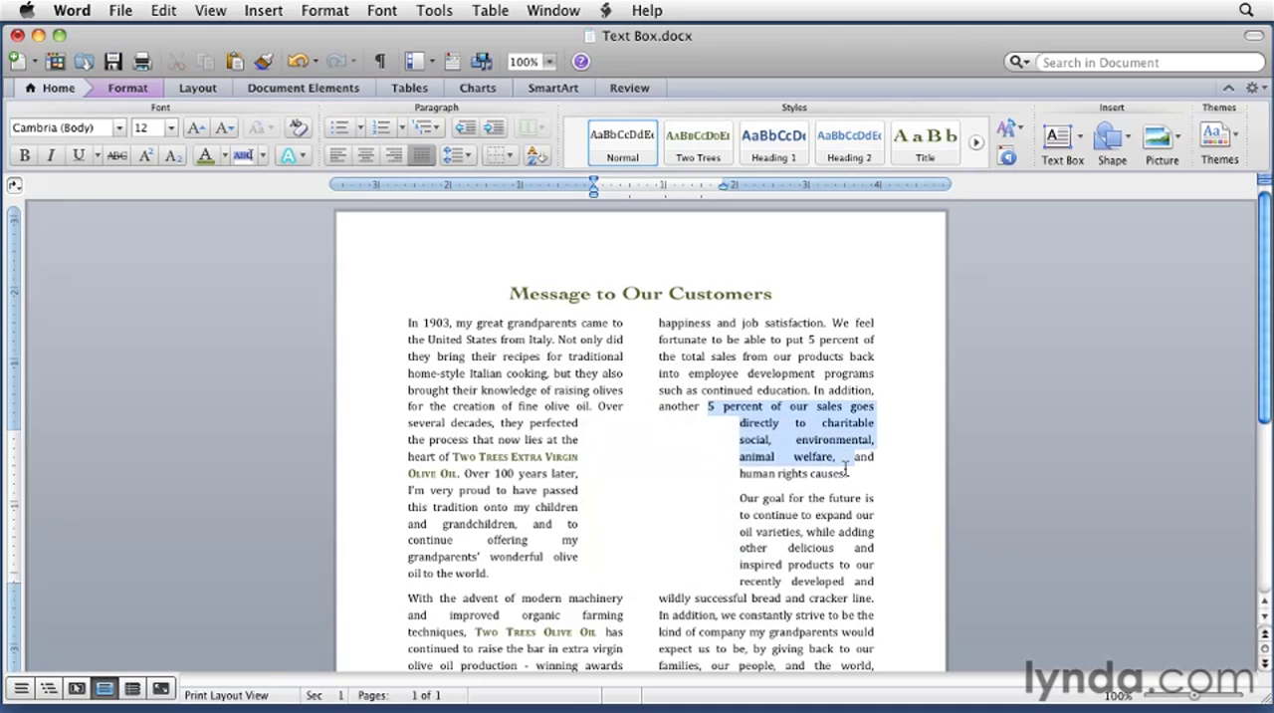
click(58, 88)
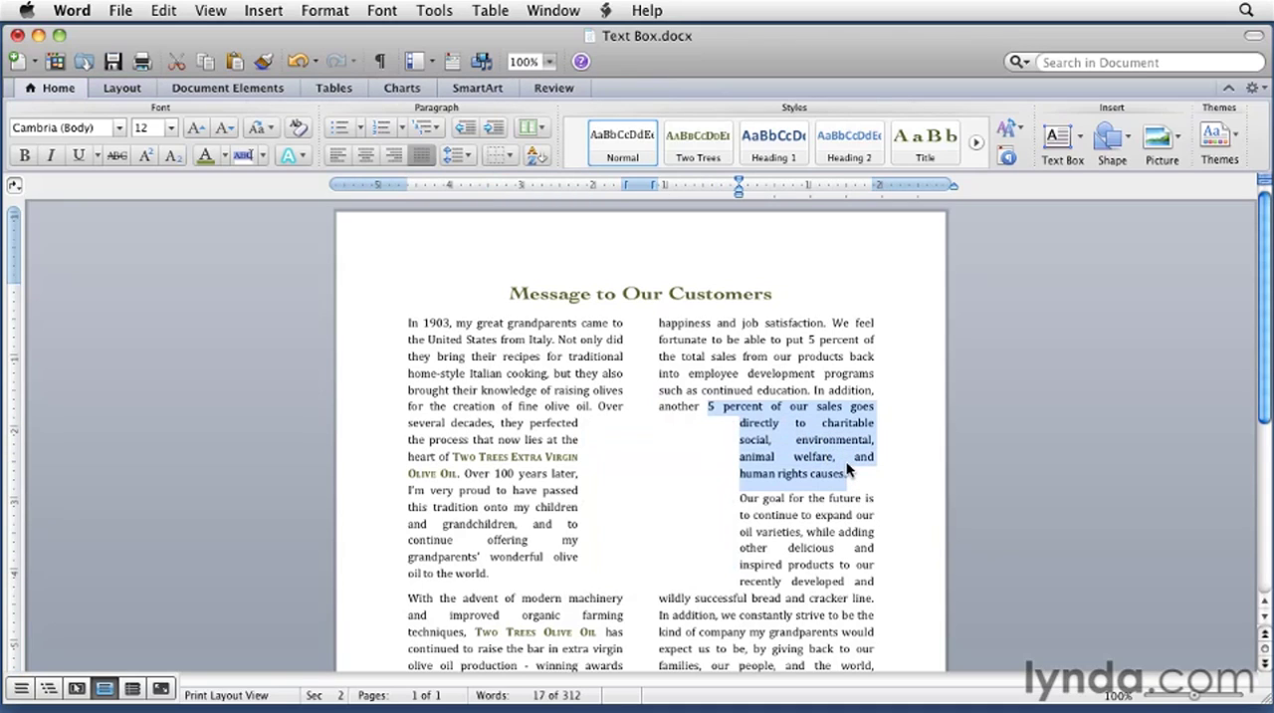
mouse_move(824, 440)
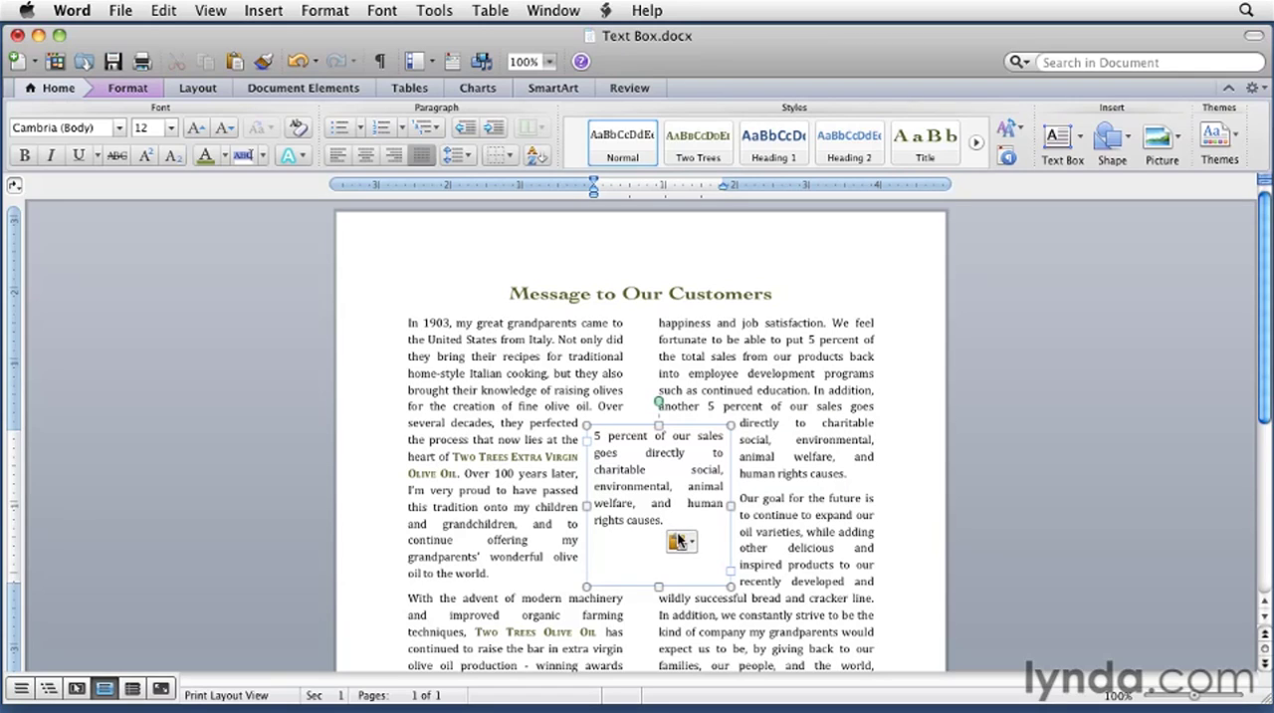
mouse_move(680, 542)
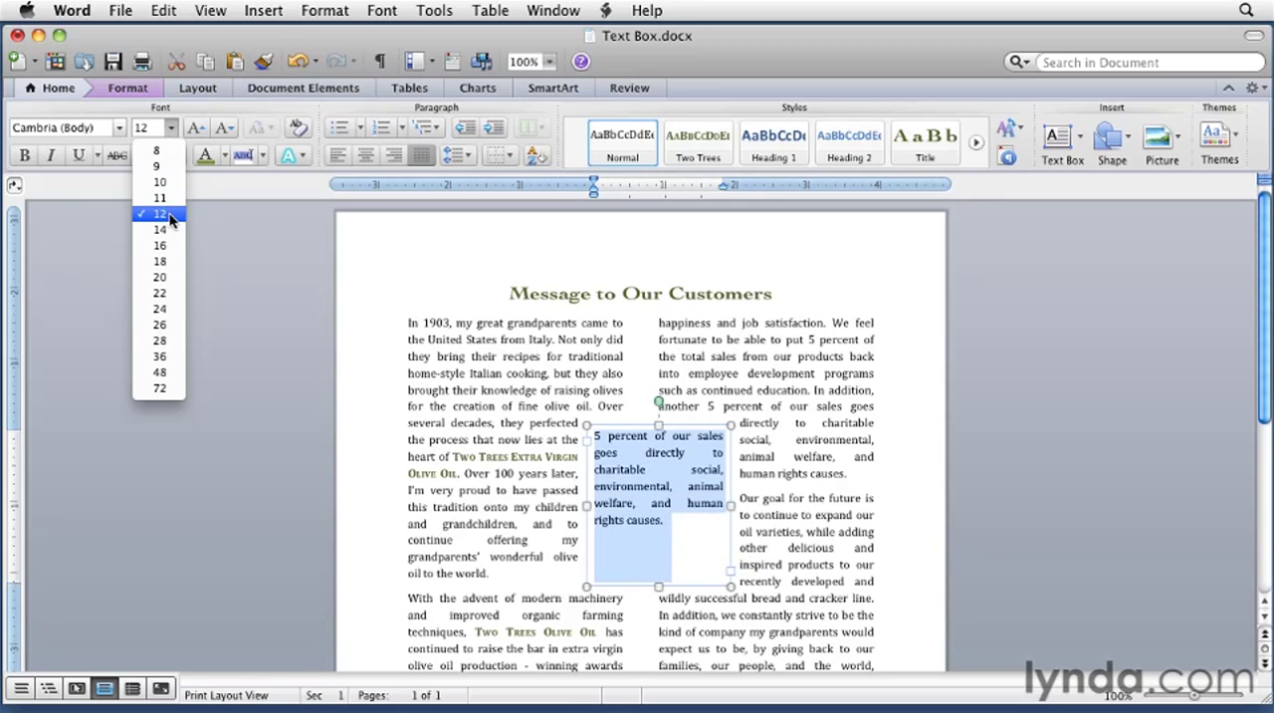
Step: Set the quote text to 16 pt italic with wider line spacing, centred
click(160, 245)
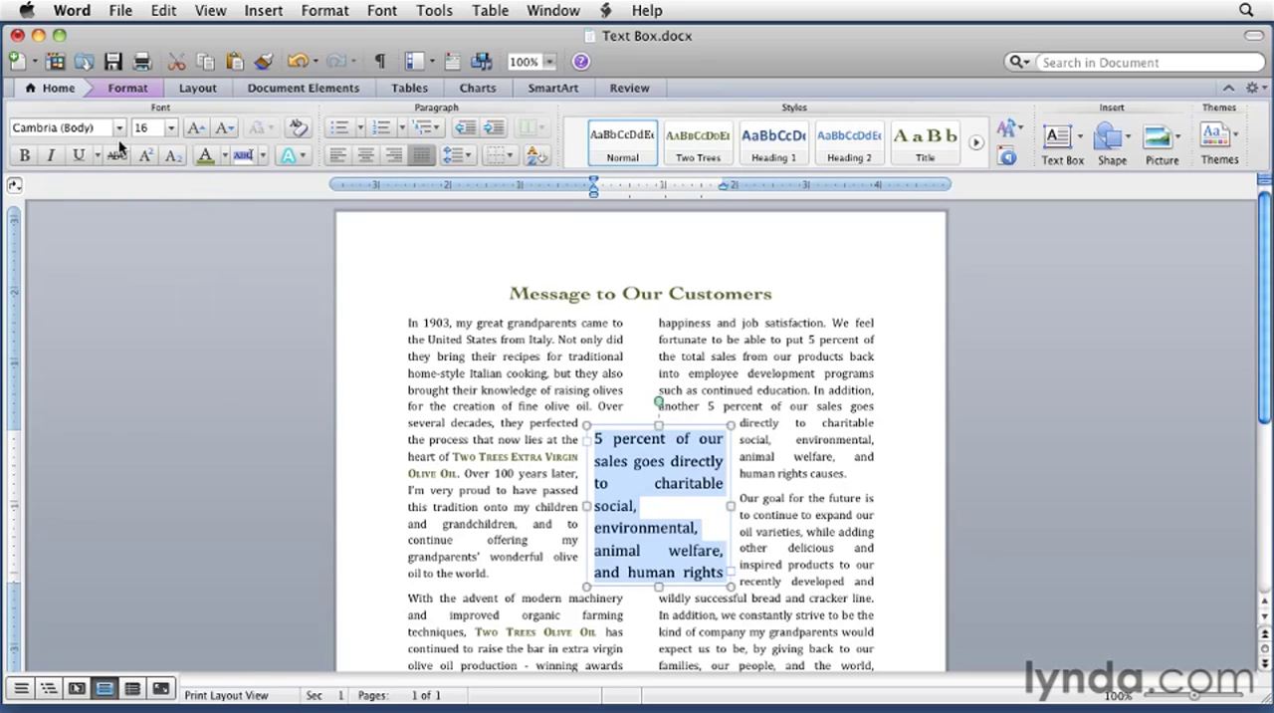
click(49, 155)
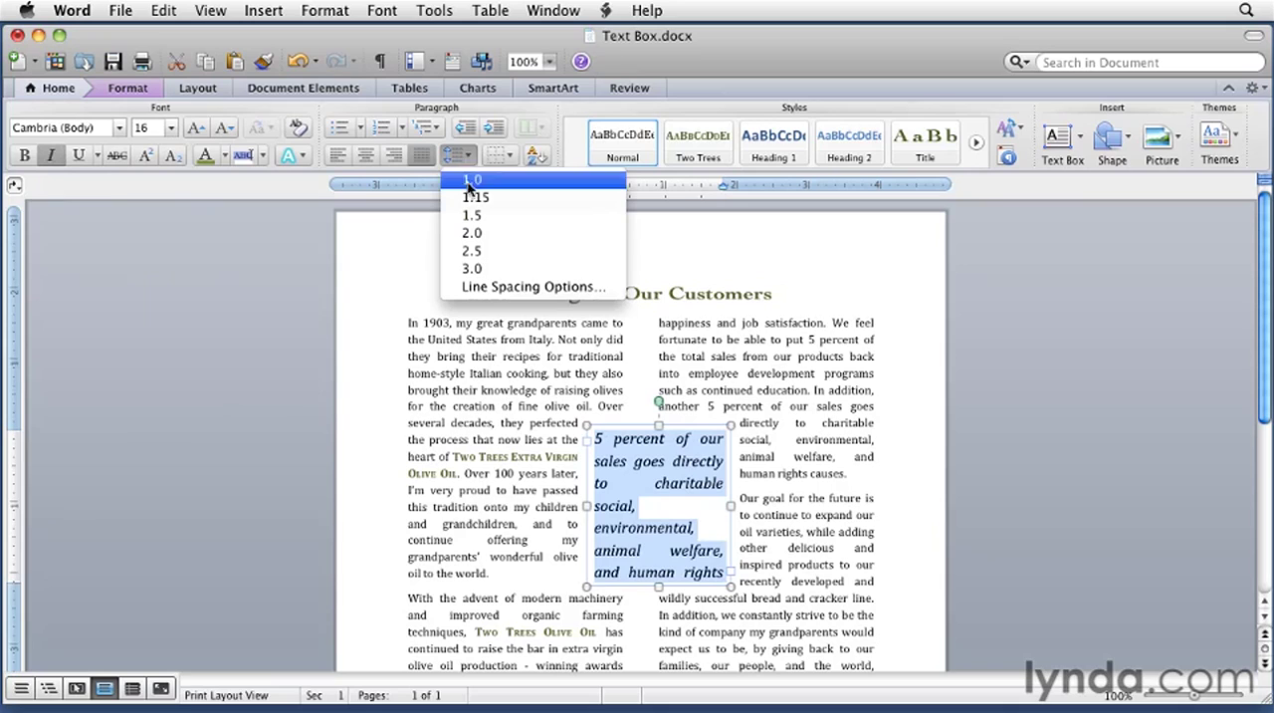
click(471, 215)
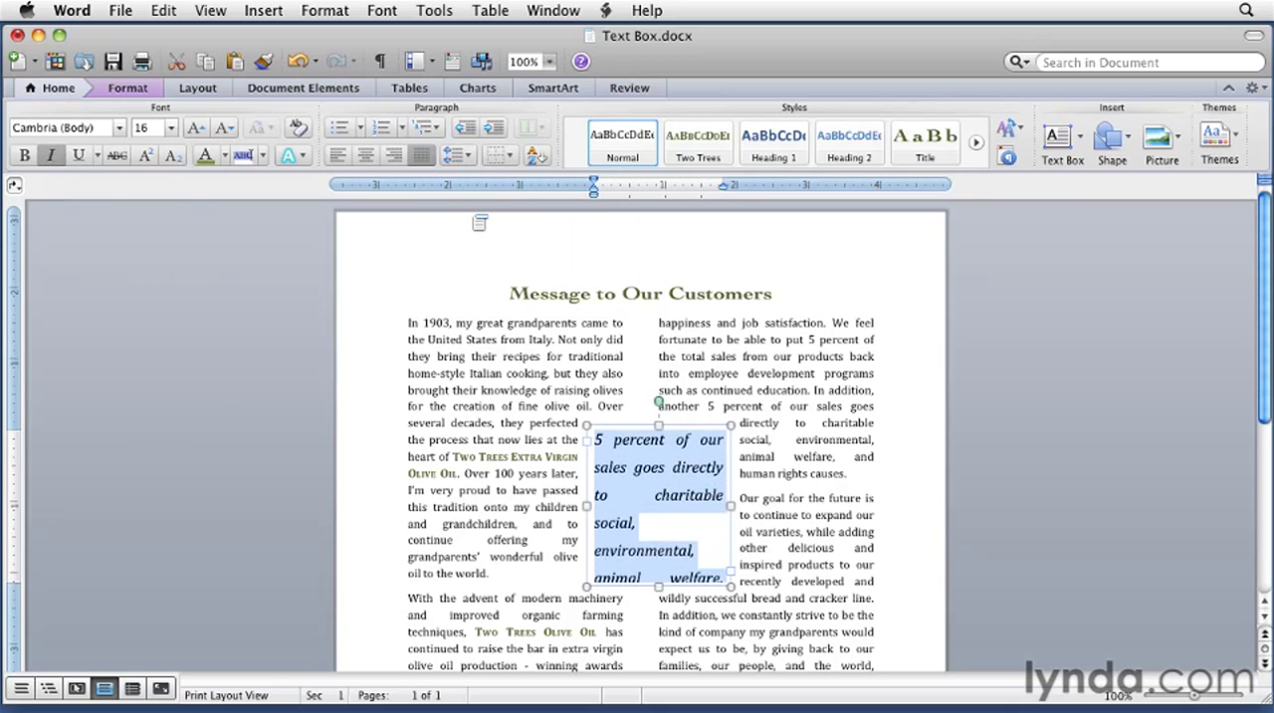
click(367, 154)
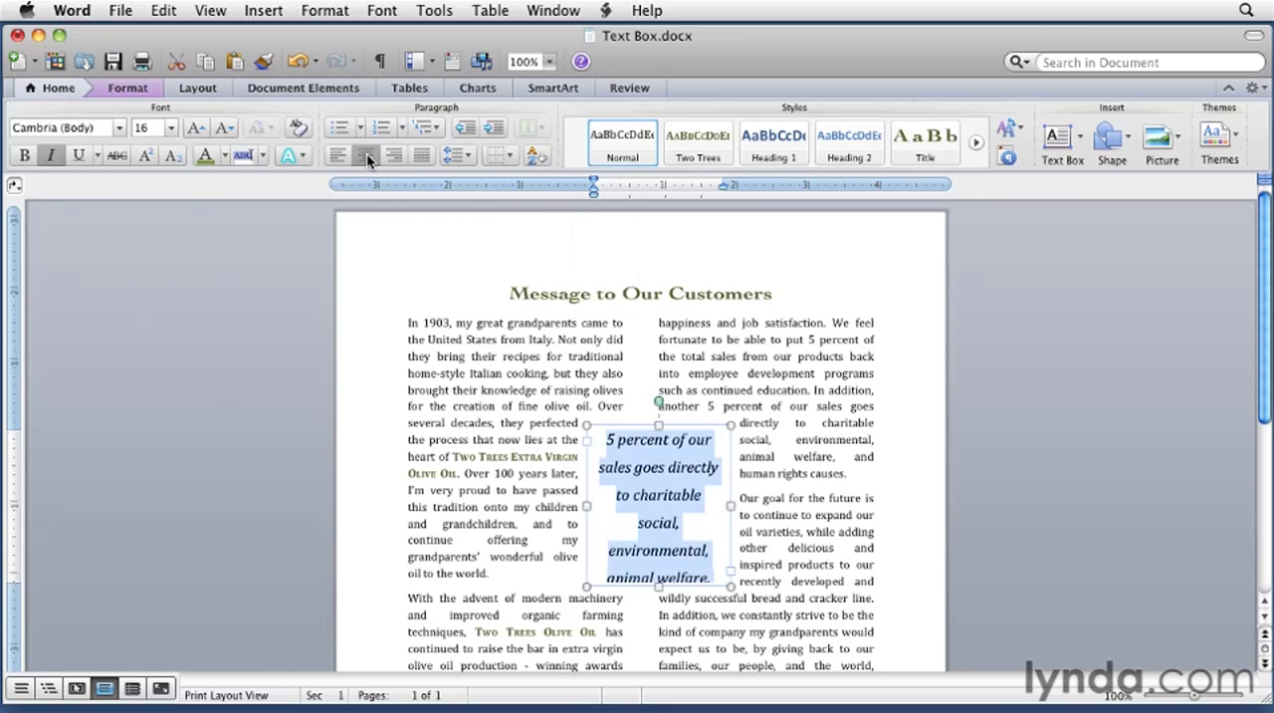
mouse_move(367, 154)
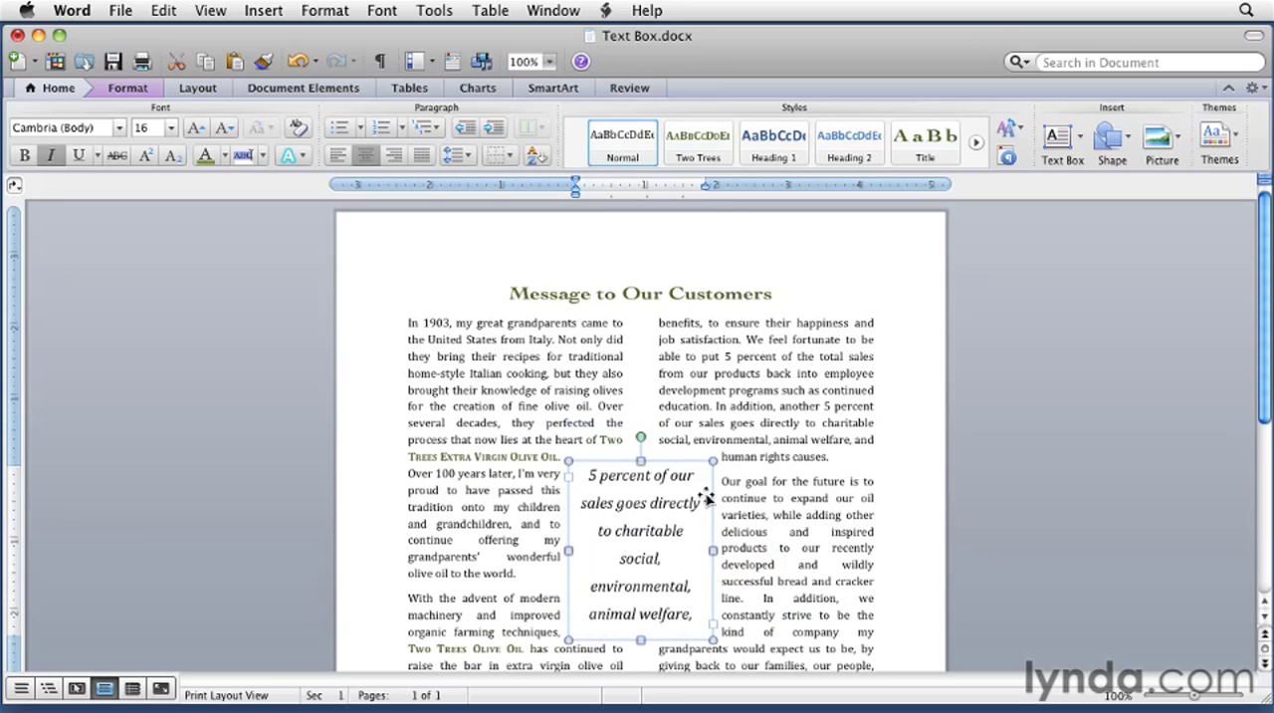
mouse_move(682, 562)
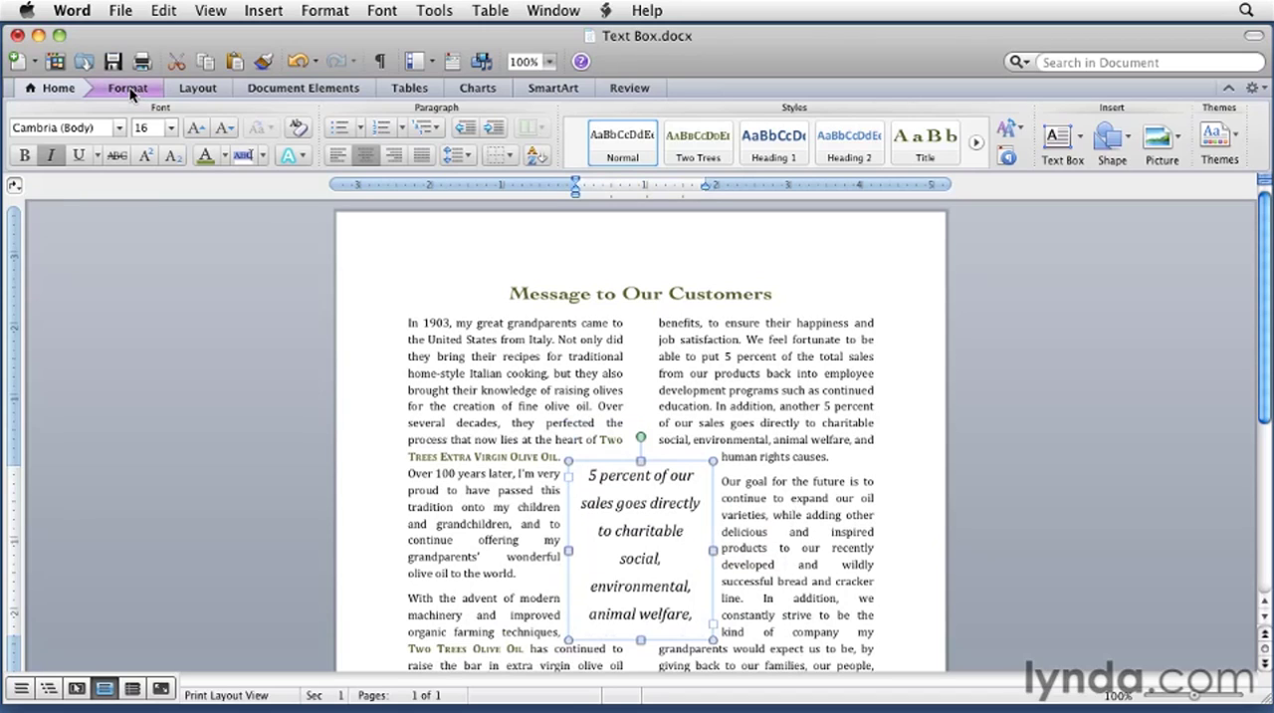
Step: Apply the red outline shape style to the pull-quote box
click(127, 88)
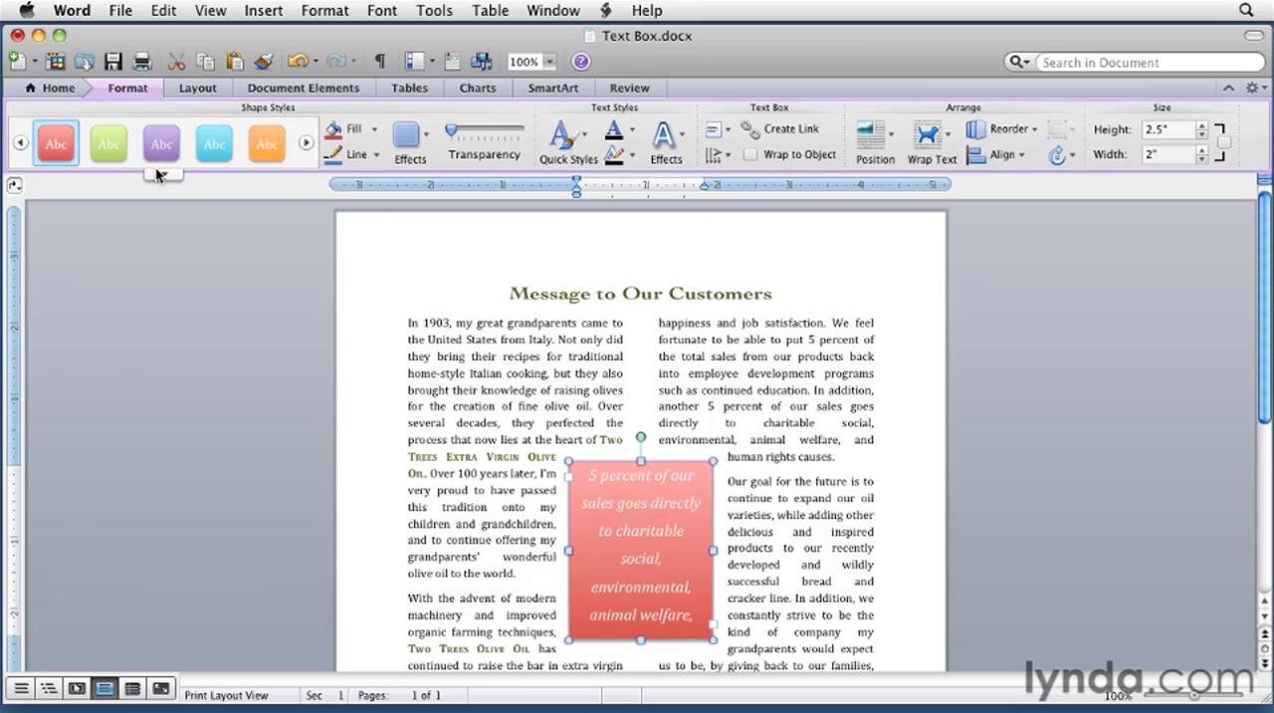
click(161, 174)
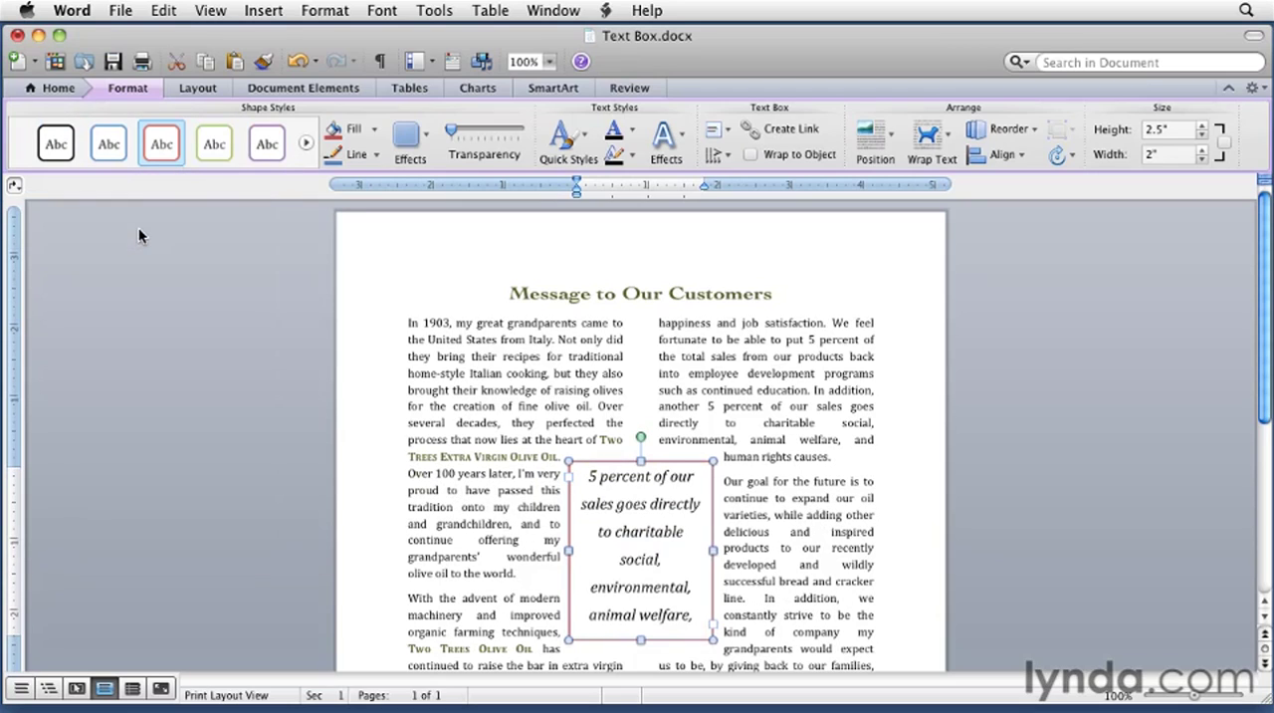
mouse_move(293, 235)
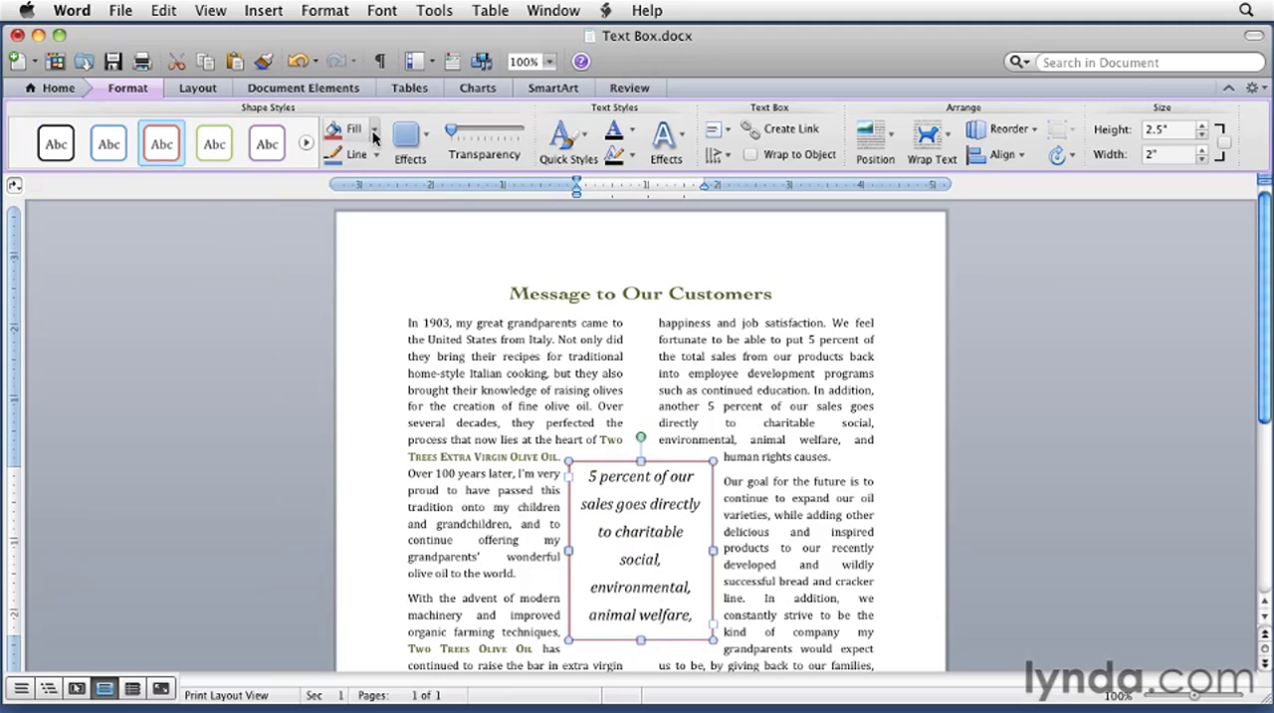
click(354, 154)
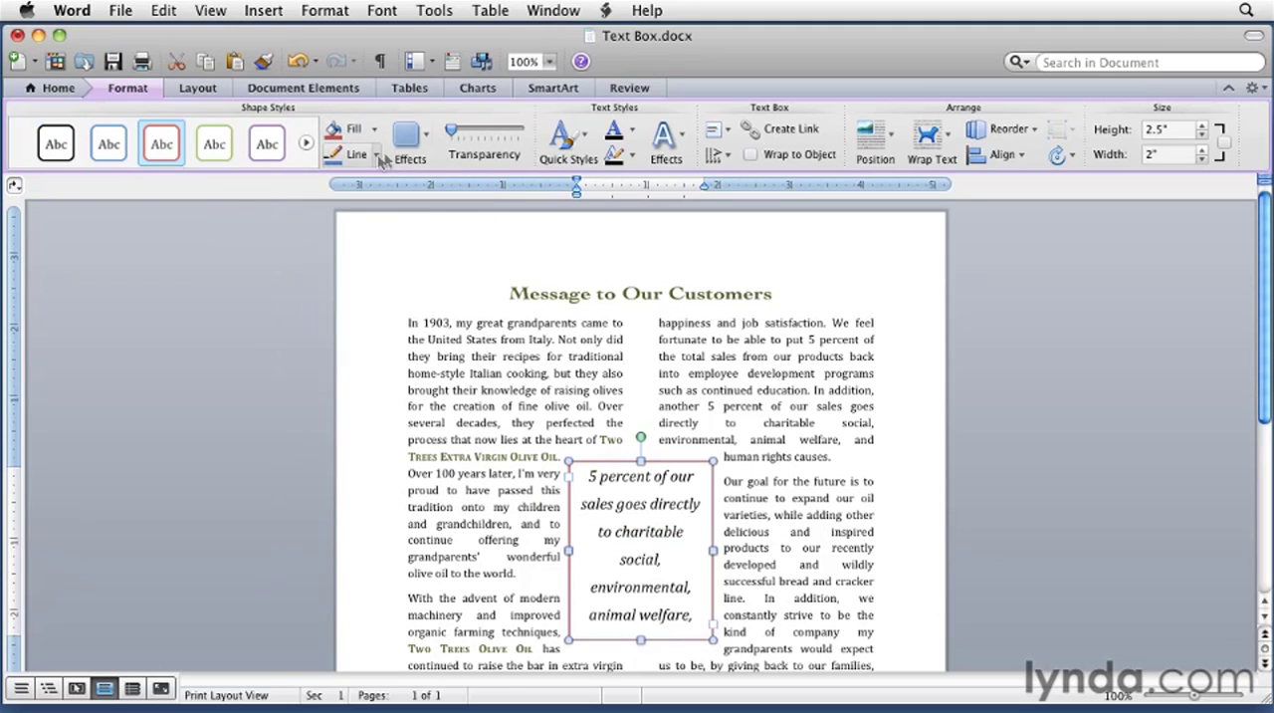
Step: Apply the first outer drop shadow to the box, then return to the body text
click(409, 134)
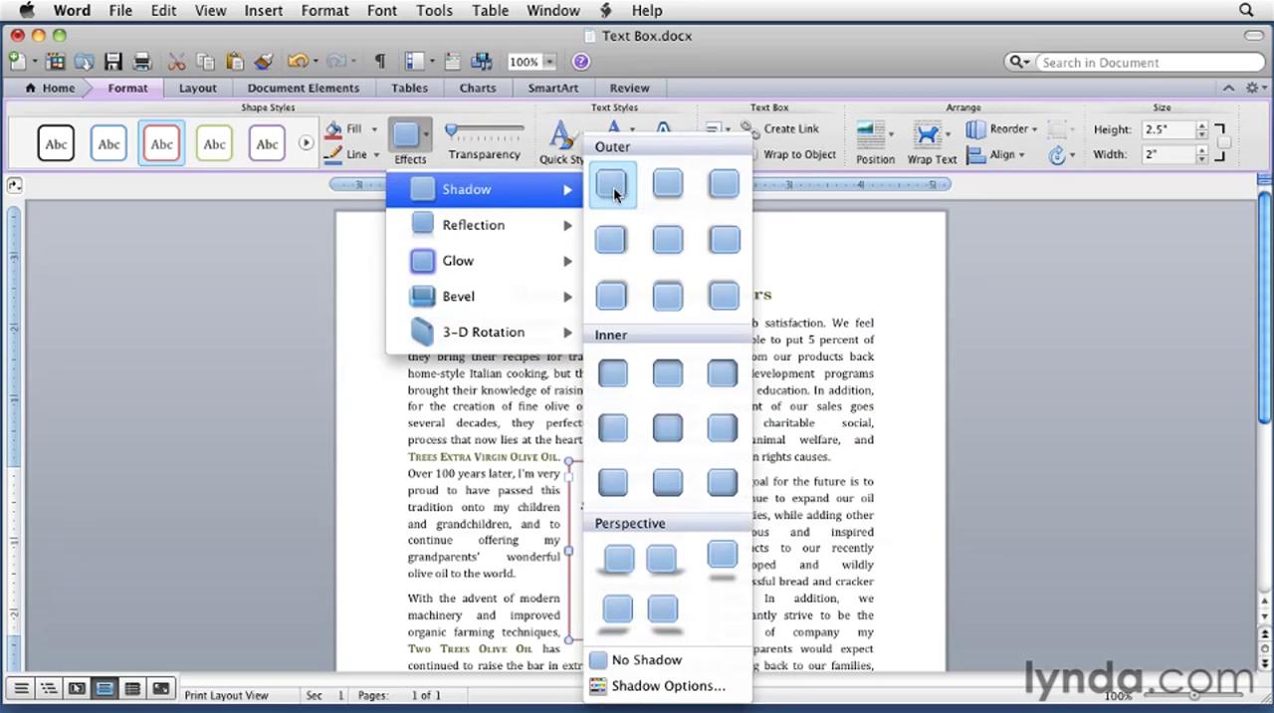
click(611, 184)
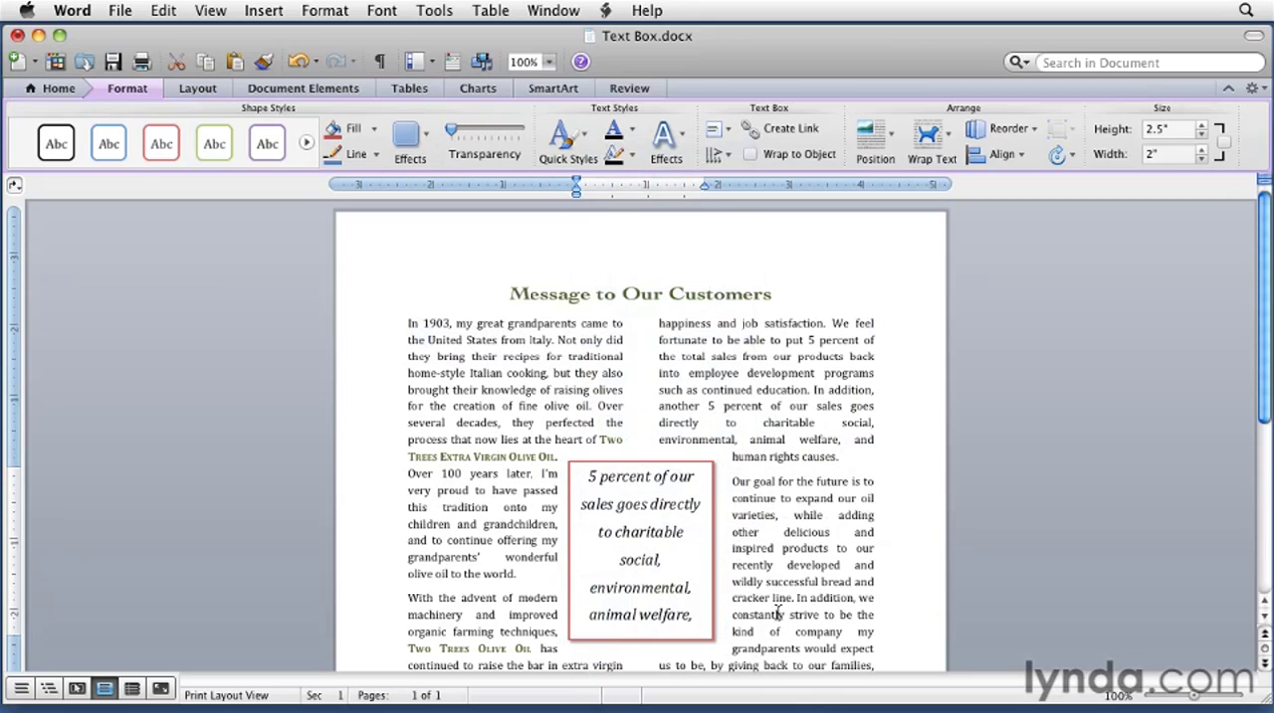
click(49, 88)
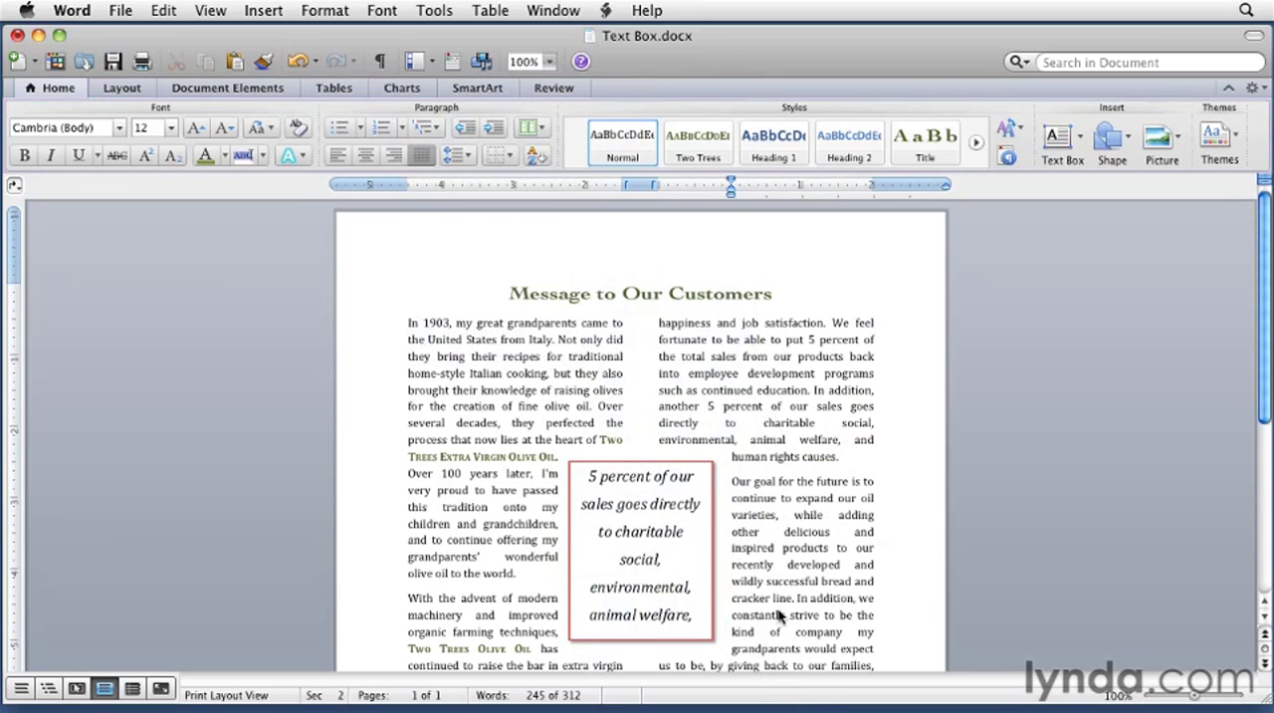